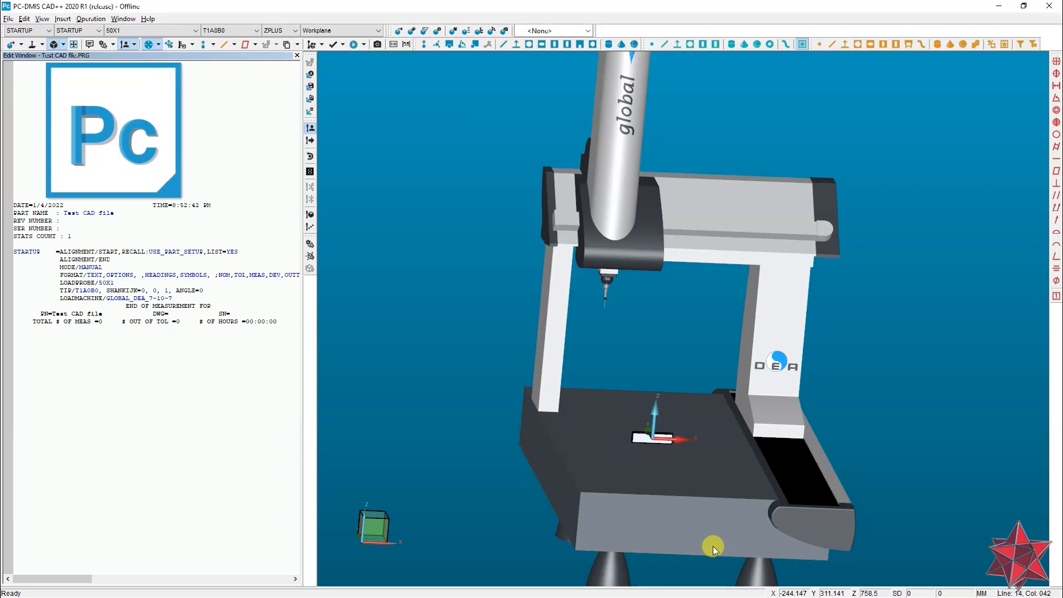
Review the machine/part setup axis mapping for CAD +X and discard the changes.
left_click(171, 297)
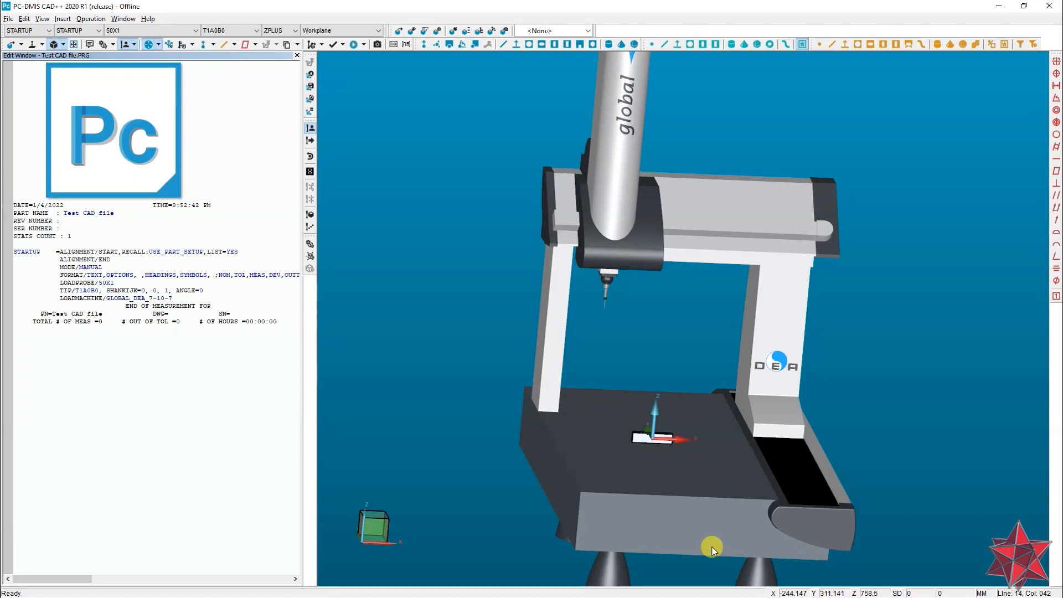
left_click(170, 297)
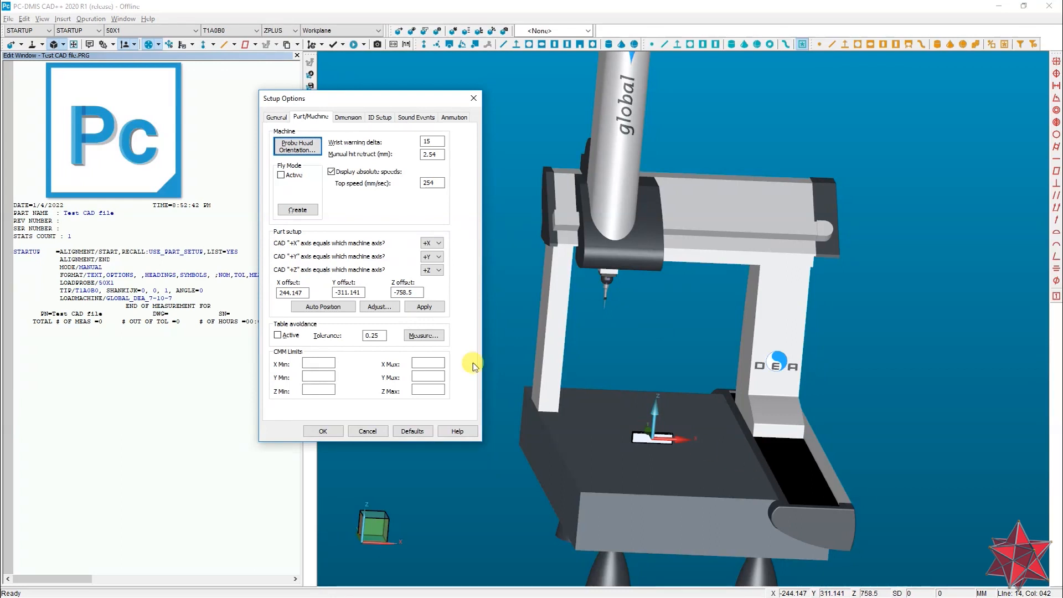
mouse_move(669, 286)
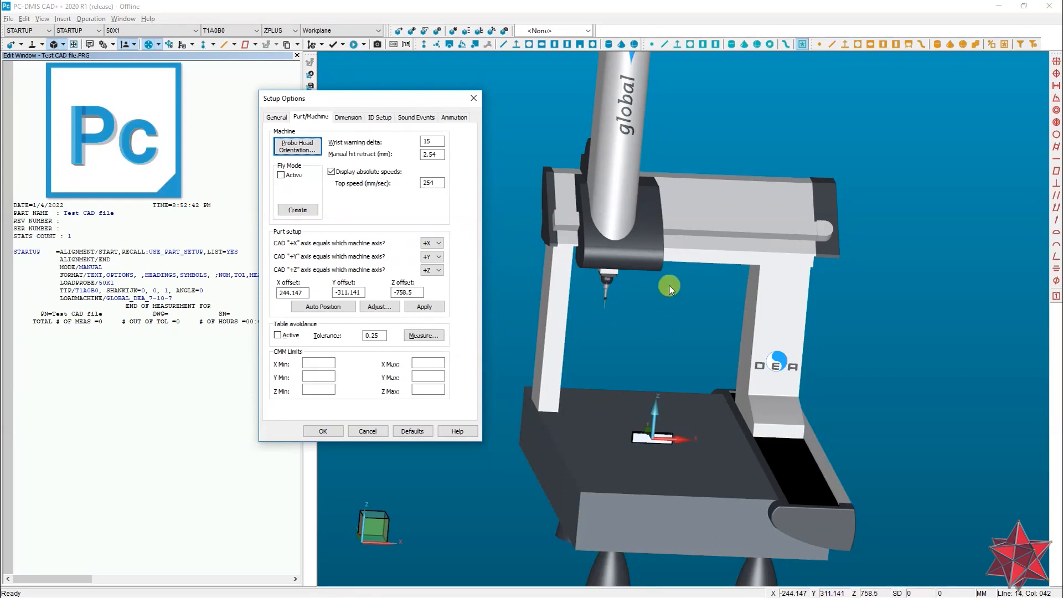
mouse_move(617, 298)
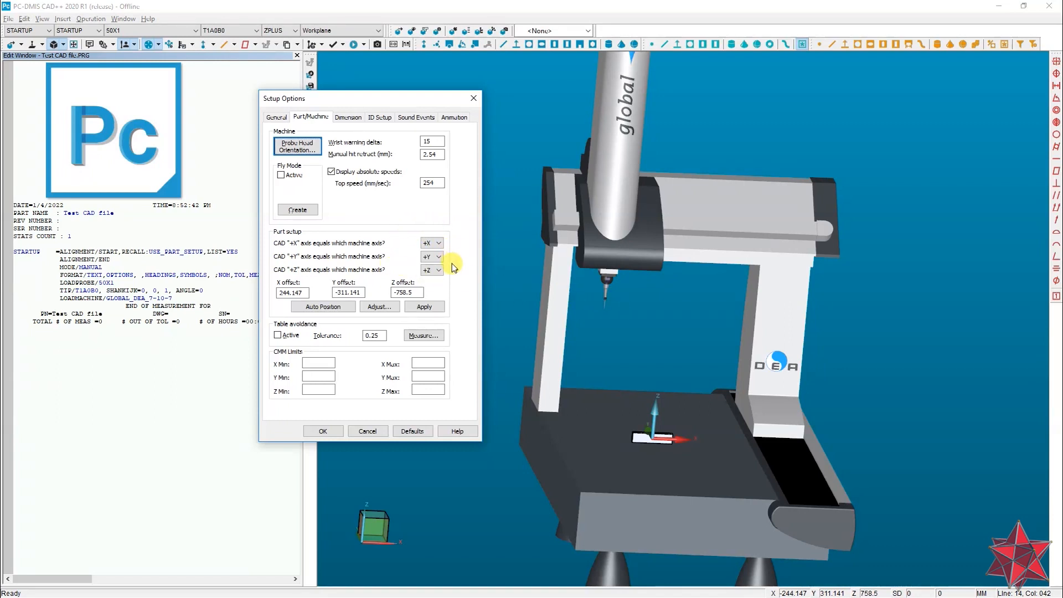
mouse_move(699, 436)
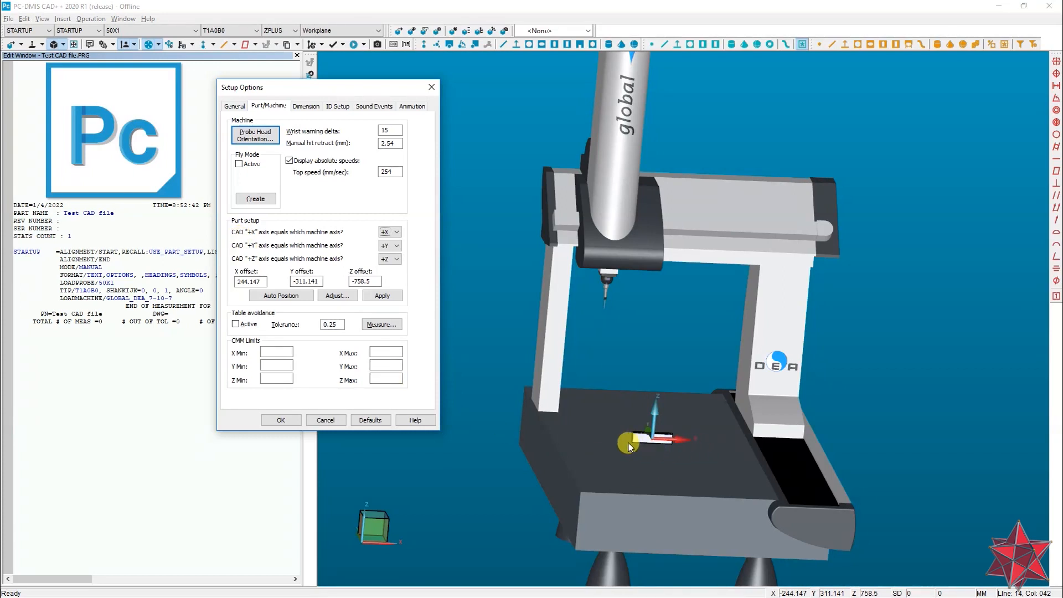
left_click_drag(629, 443, 549, 421)
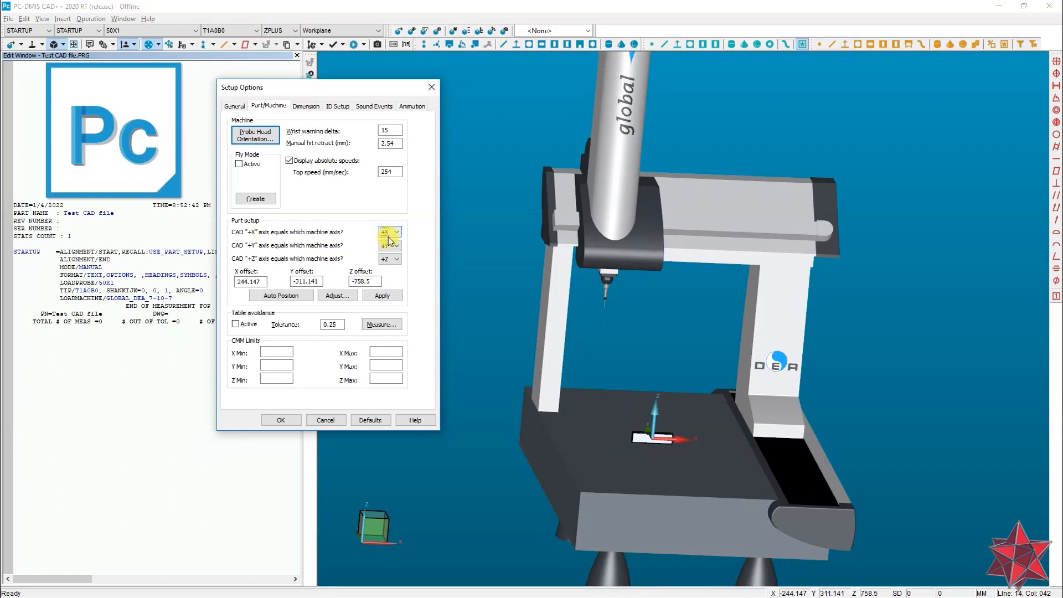
left_click(398, 231)
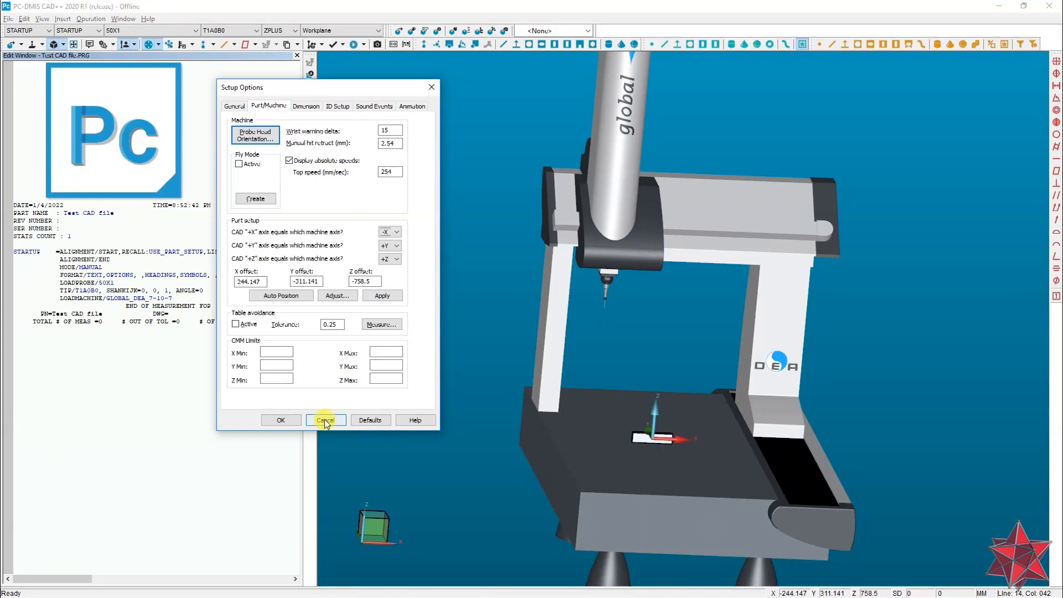
left_click(325, 420)
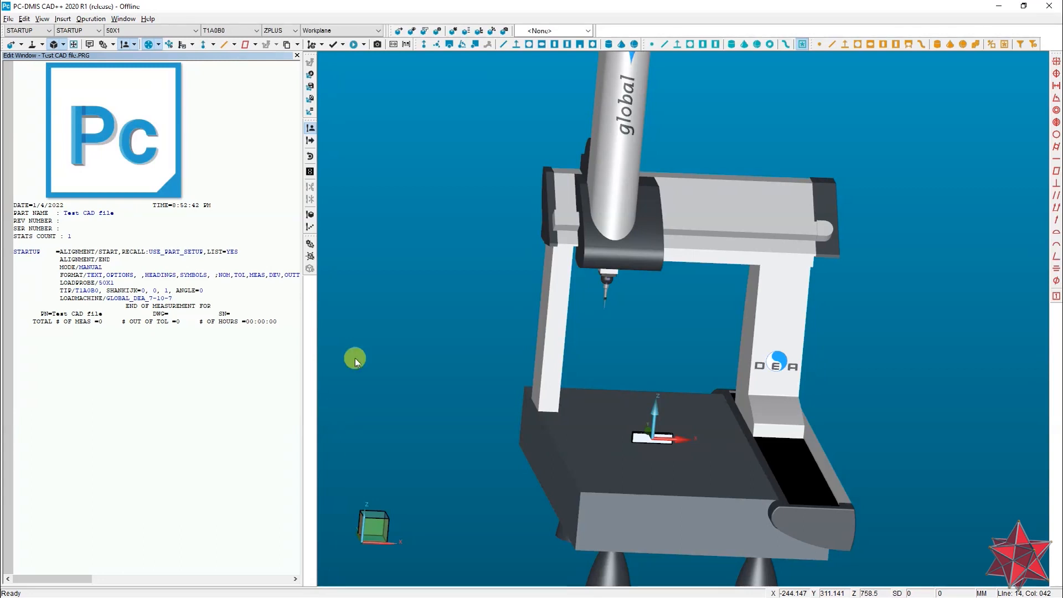
In CAD Transform, apply a 90 degree rotation about the Z axis to the part.
left_click(89, 19)
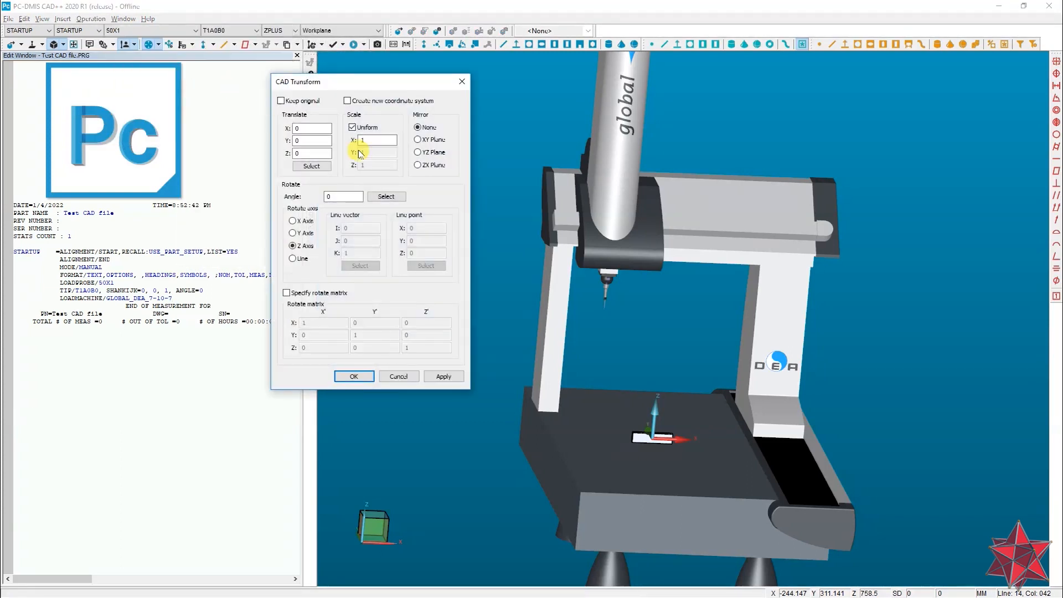
left_click_drag(358, 81, 405, 86)
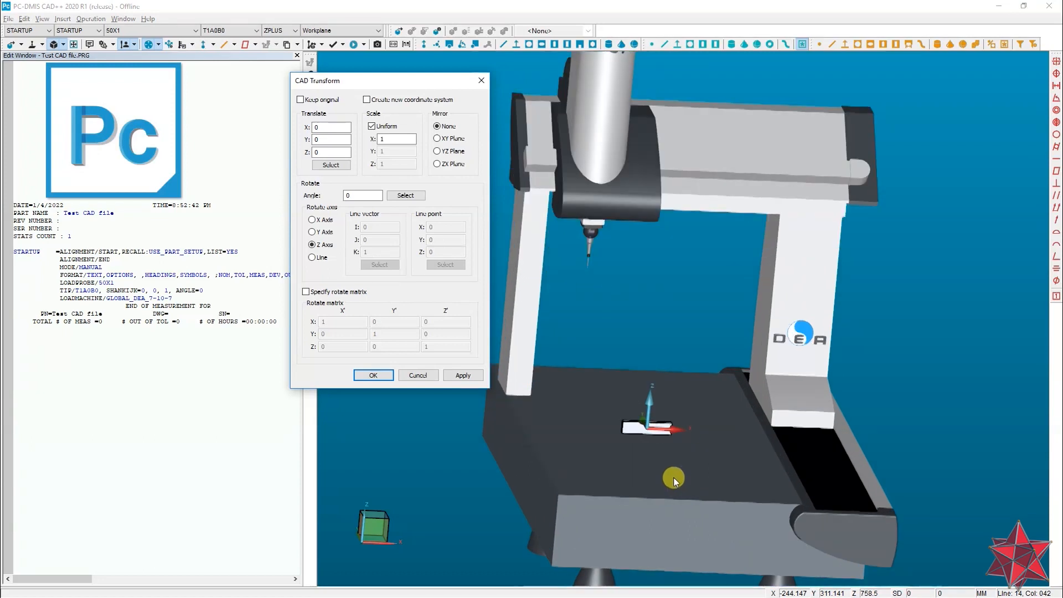
left_click(312, 245)
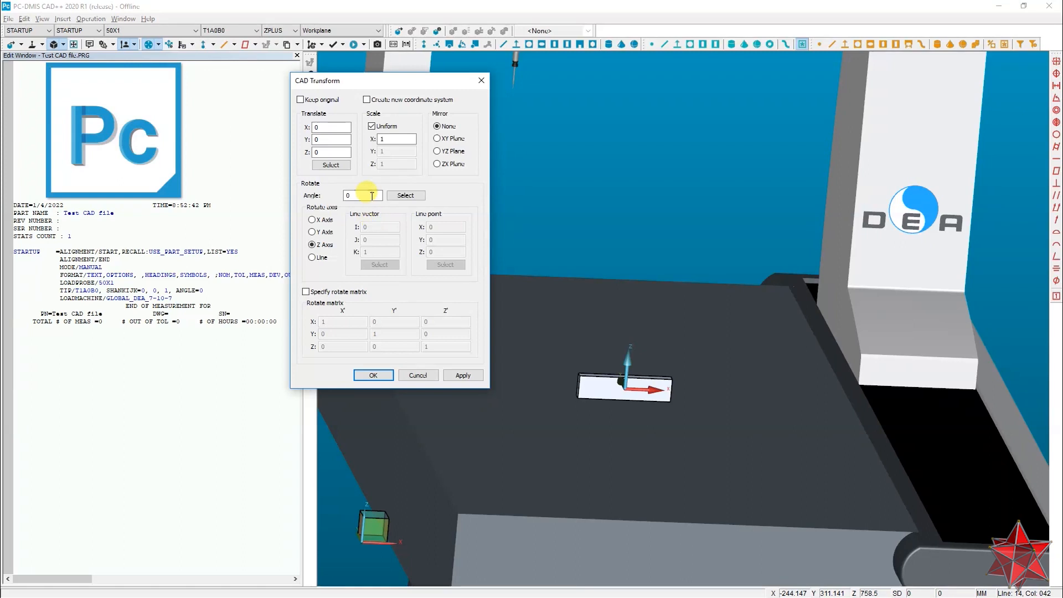
type("9")
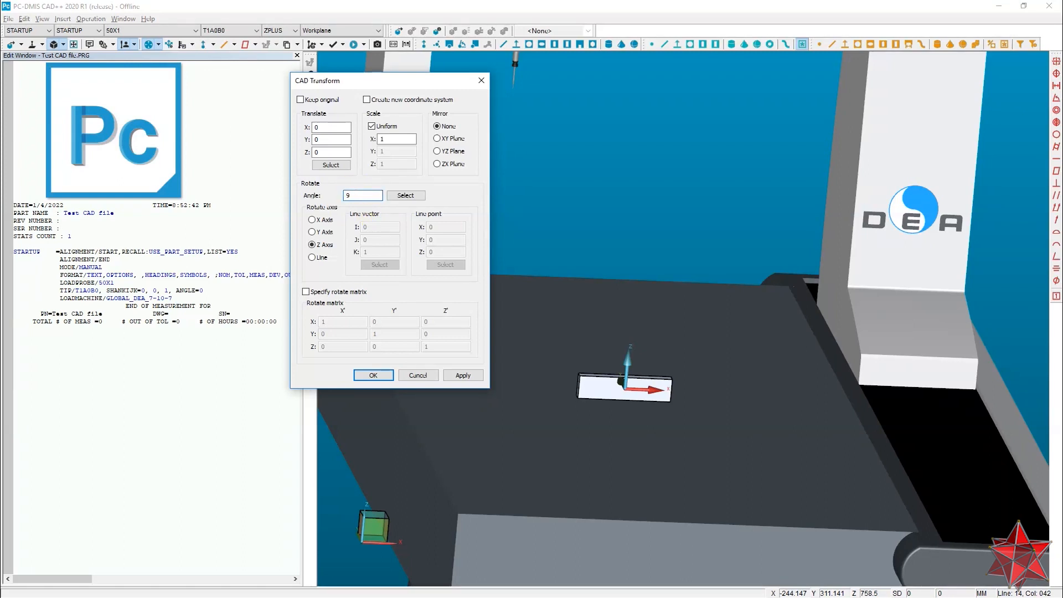
type("0")
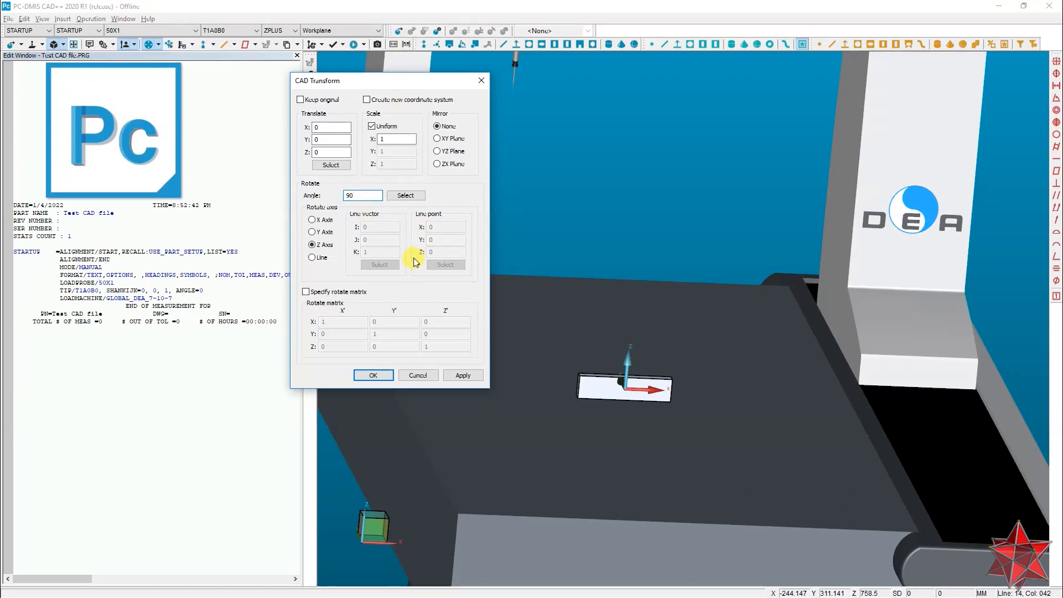
left_click(463, 375)
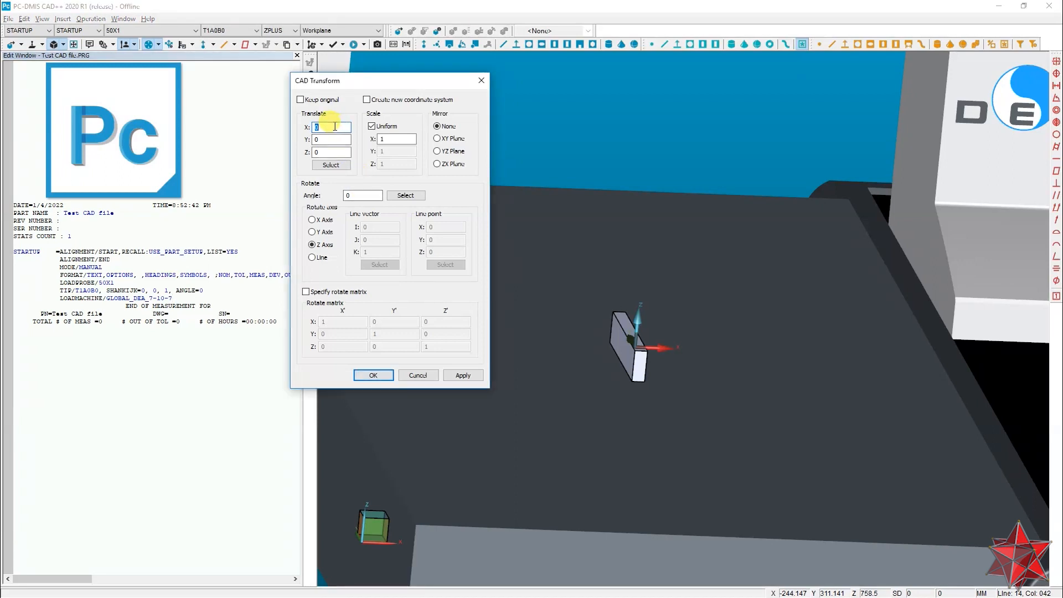
Apply a +50 X translation, then a -50 X translation to the part.
type("50")
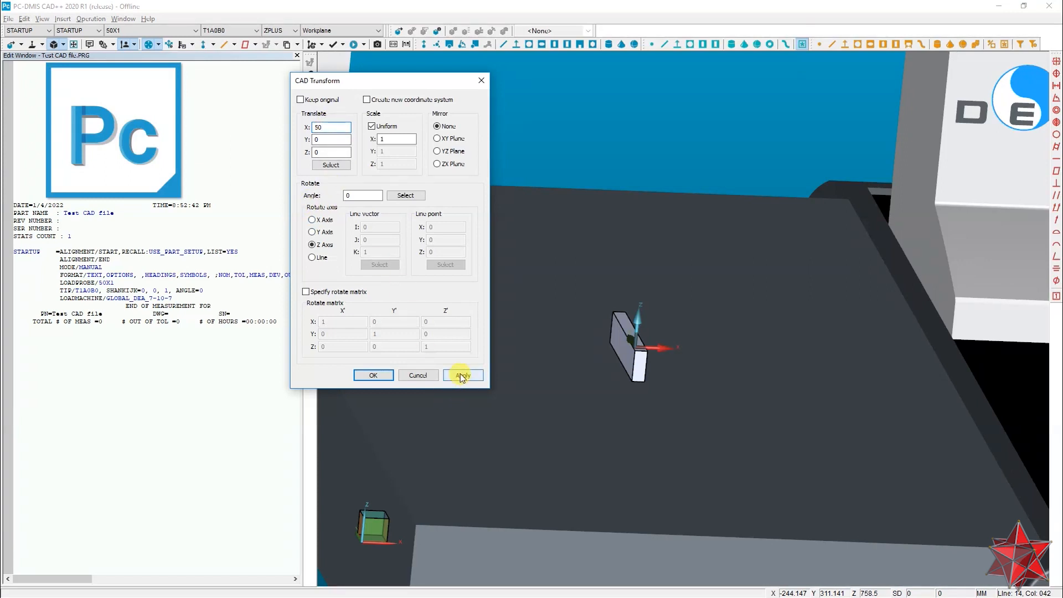
left_click(463, 375)
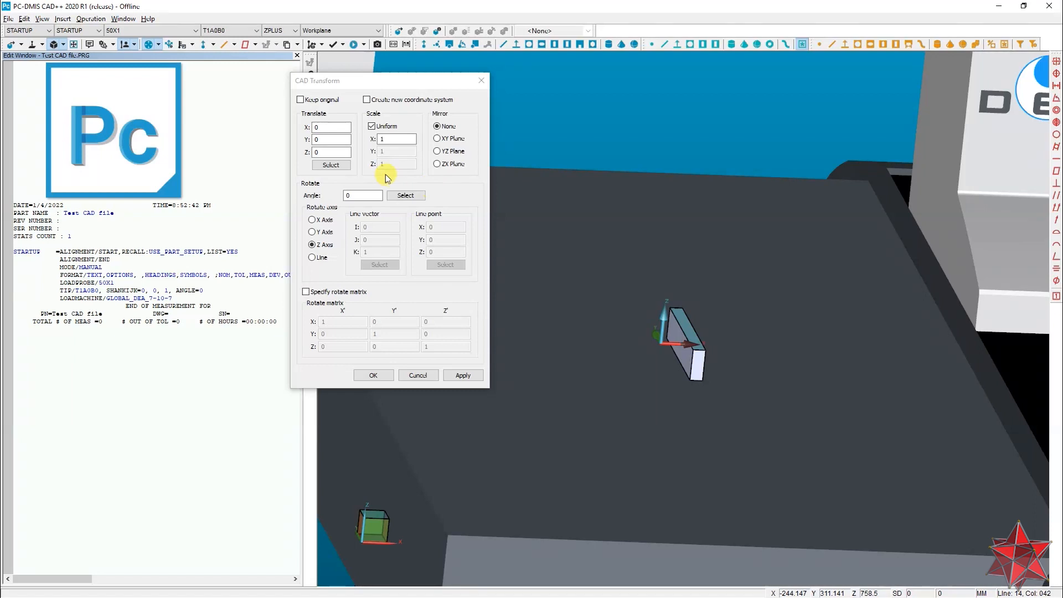
left_click(331, 127)
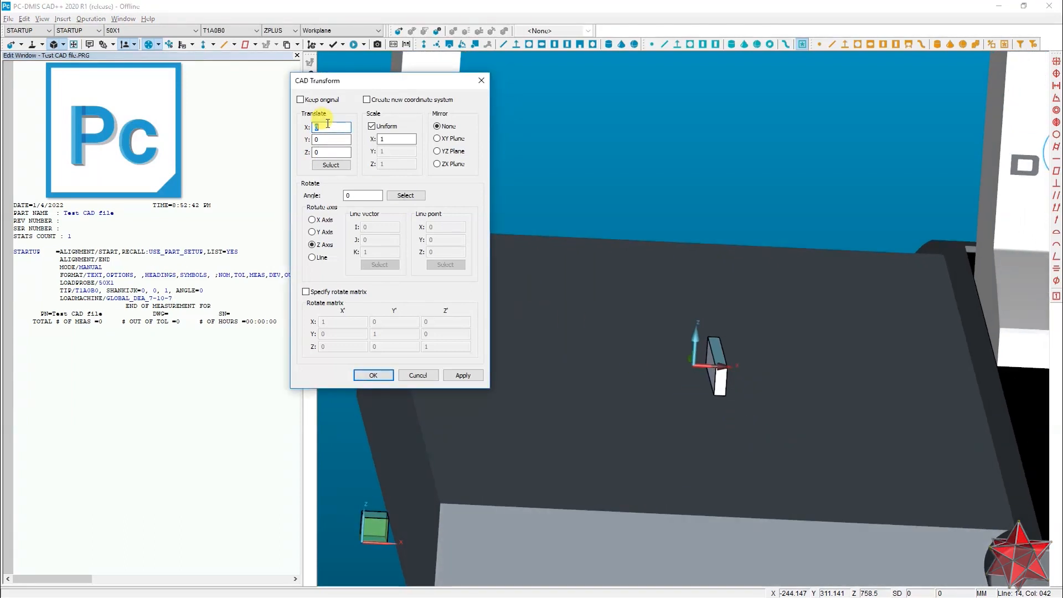
type("-50")
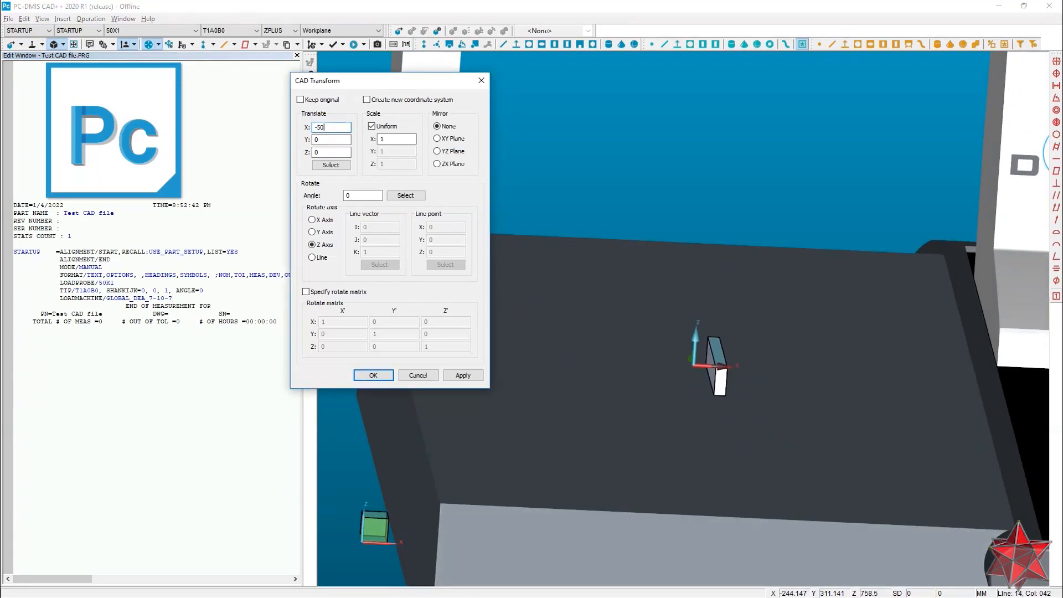
left_click(463, 375)
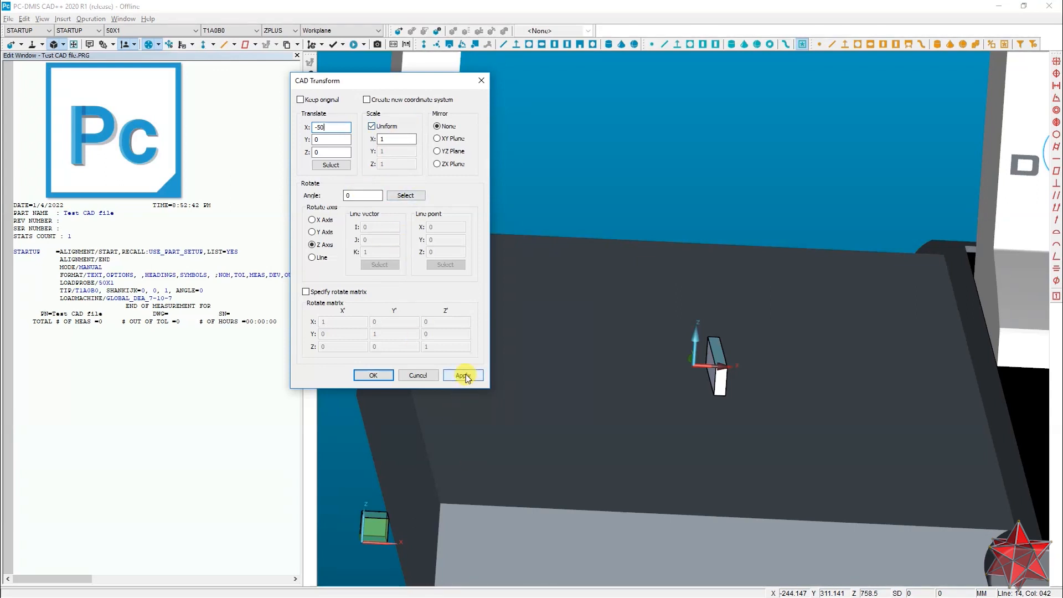
left_click(462, 375)
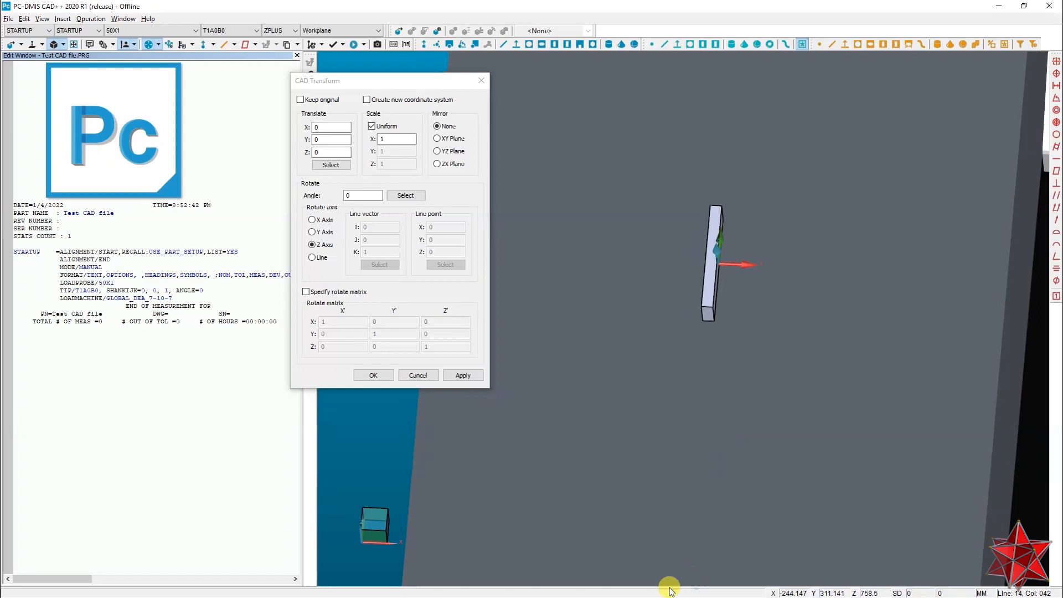
Apply a +20 Y translation to the part and close the CAD Transform settings.
left_click(331, 139)
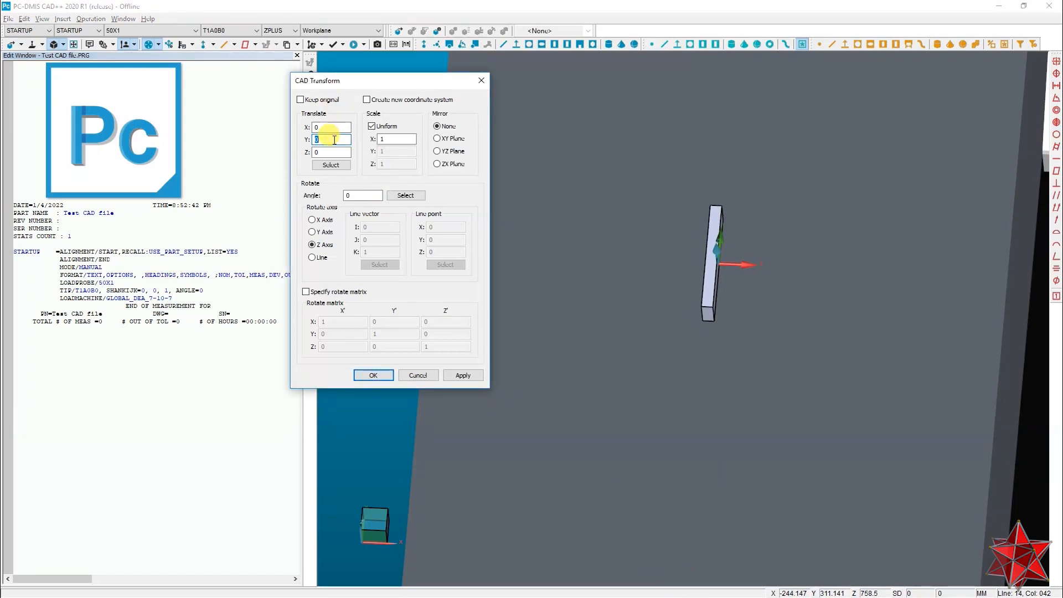
type("4")
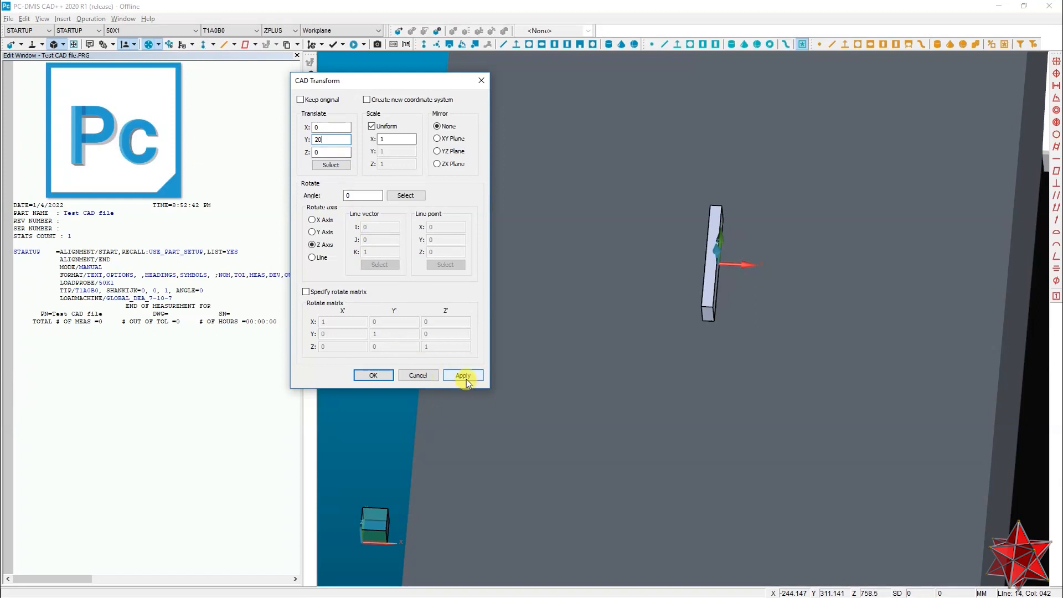
left_click(462, 375)
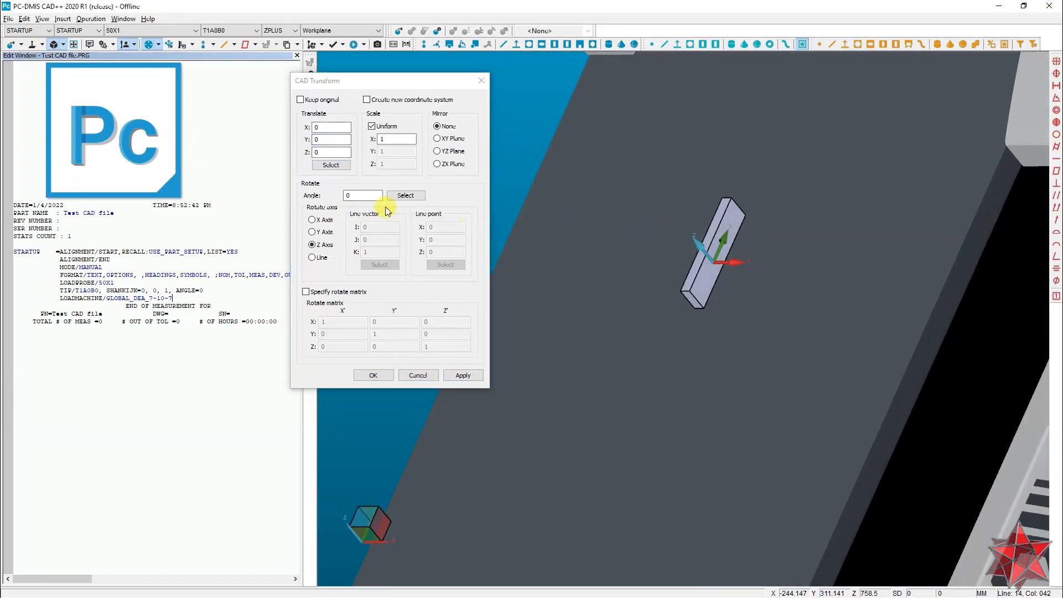
left_click(331, 139)
type("20")
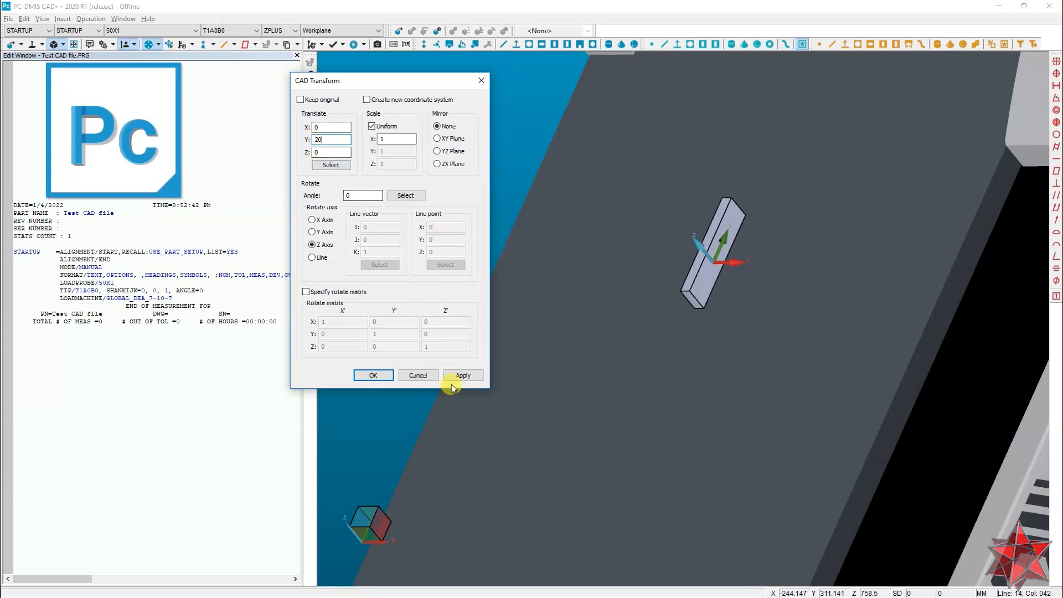
left_click(462, 375)
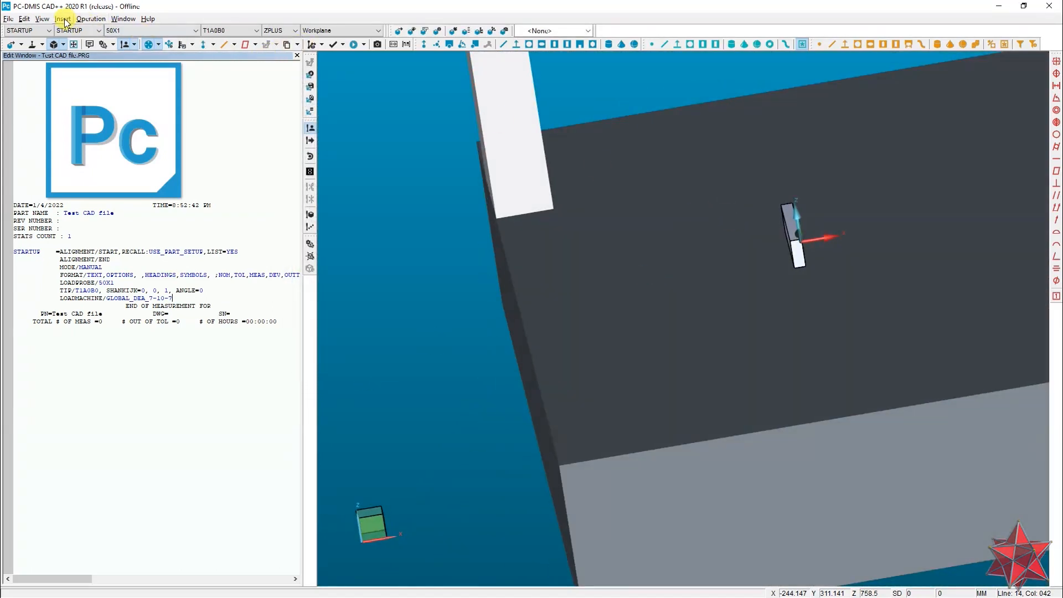
From the CAD Assembly overview, reopen Transform for the Flatness explanation part, showing zero values.
left_click(23, 19)
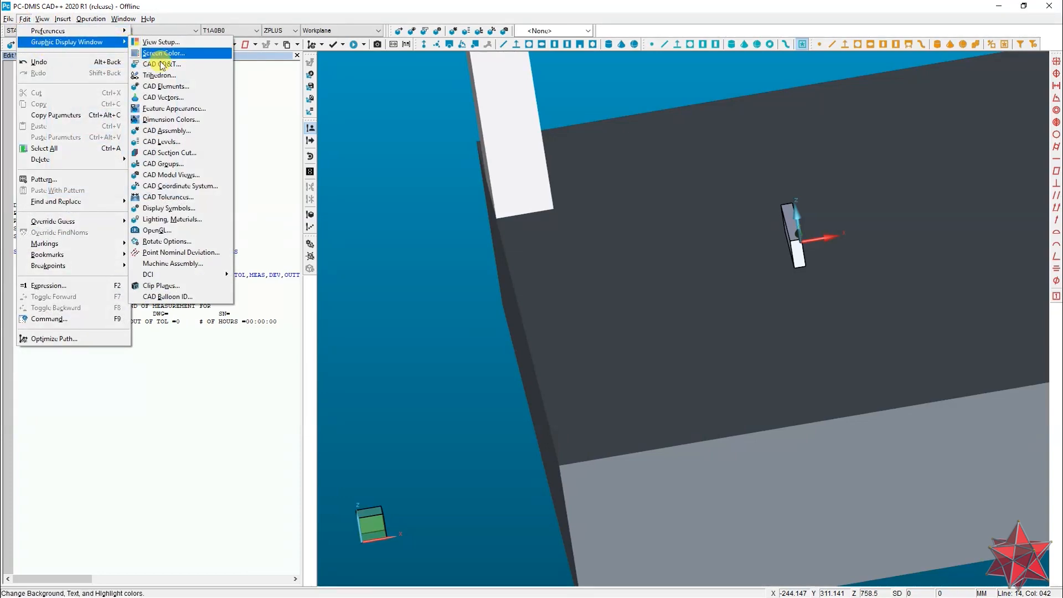
left_click(166, 130)
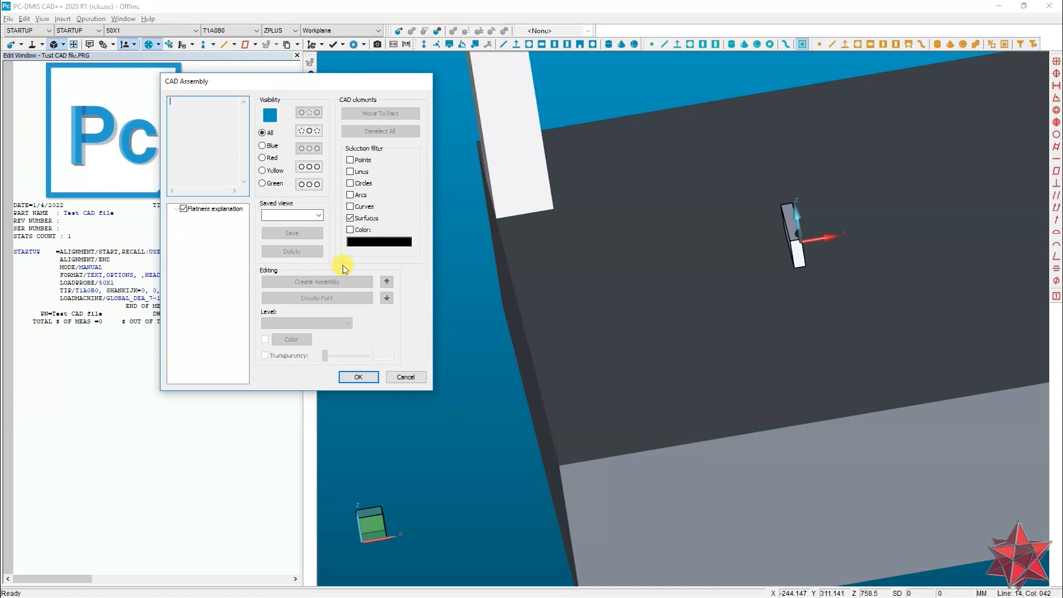
left_click(216, 208)
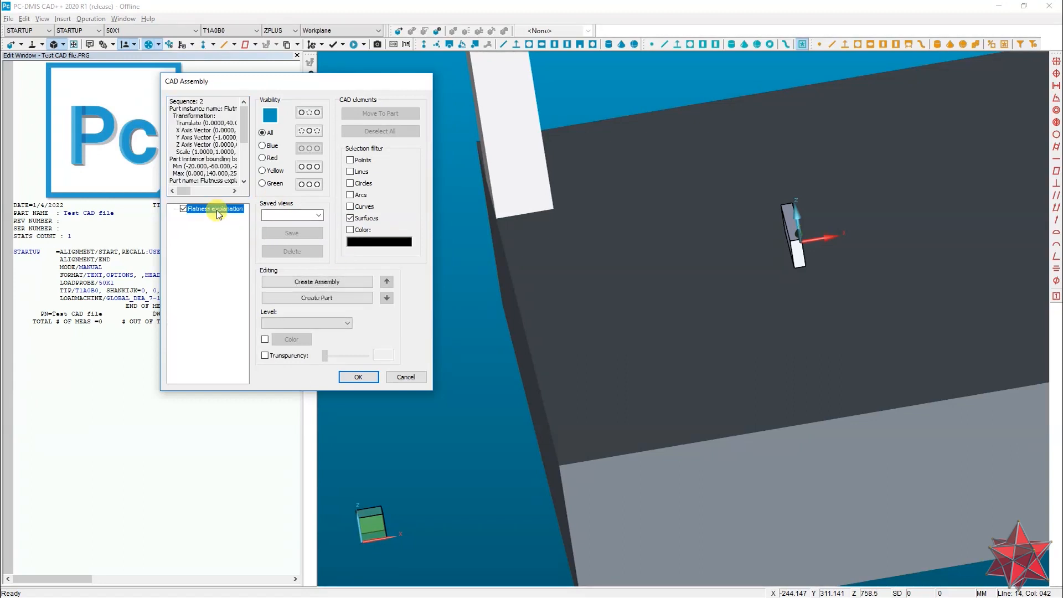
right_click(215, 208)
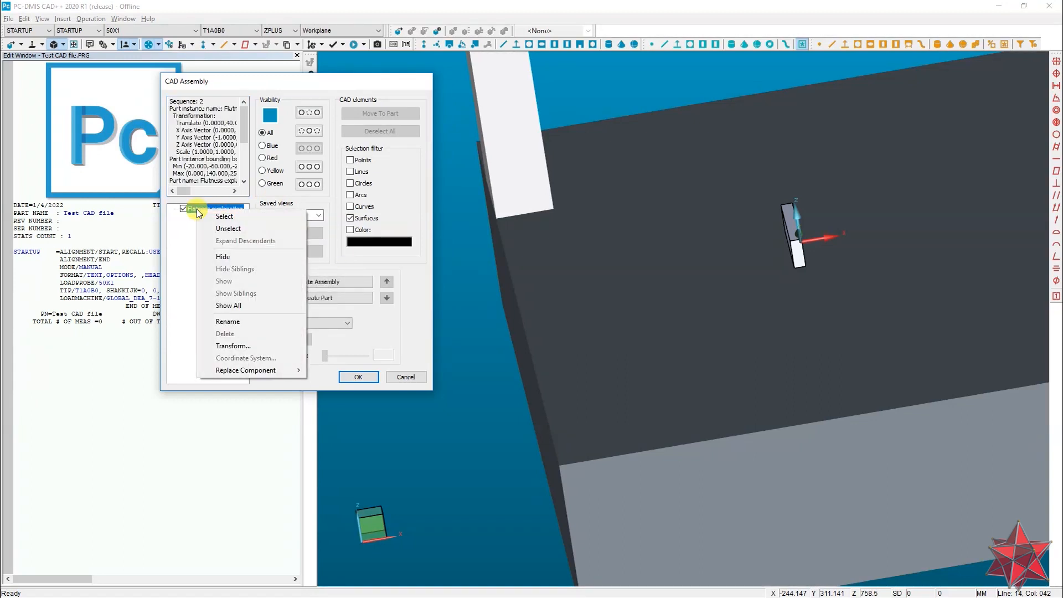
mouse_move(233, 346)
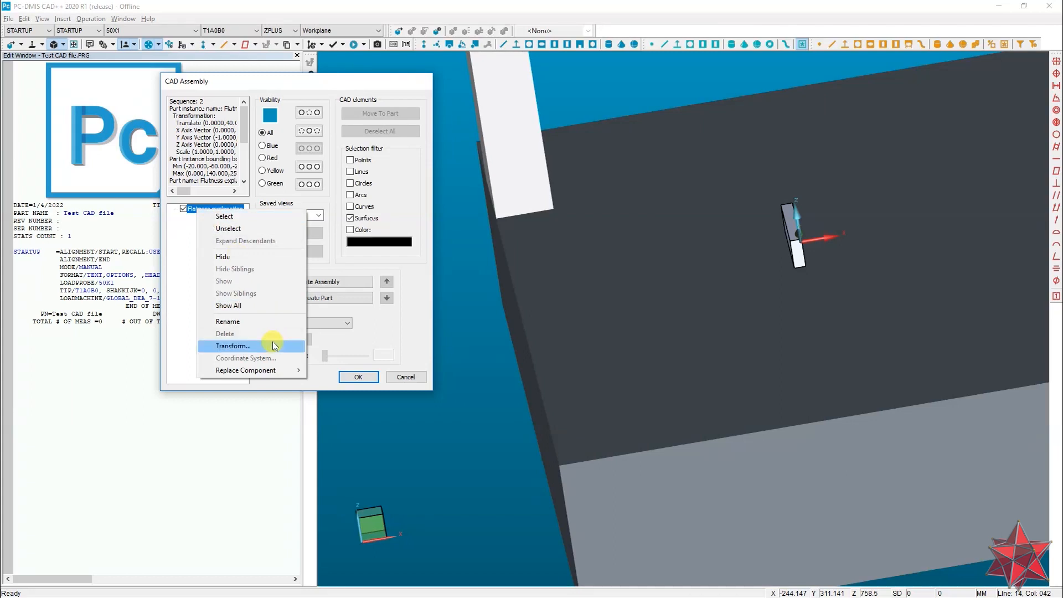
left_click(233, 345)
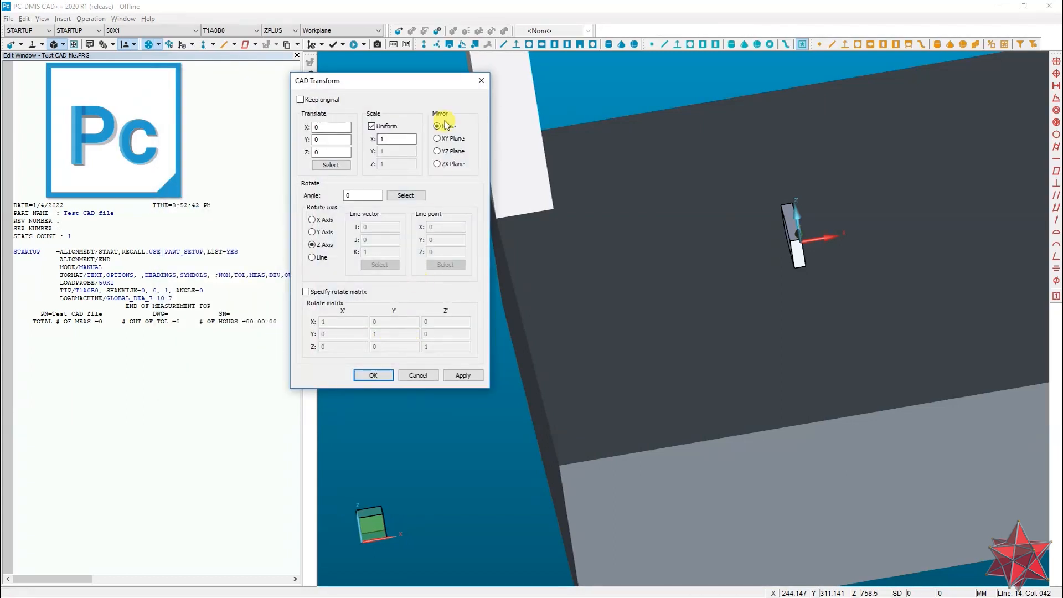
mouse_move(428, 176)
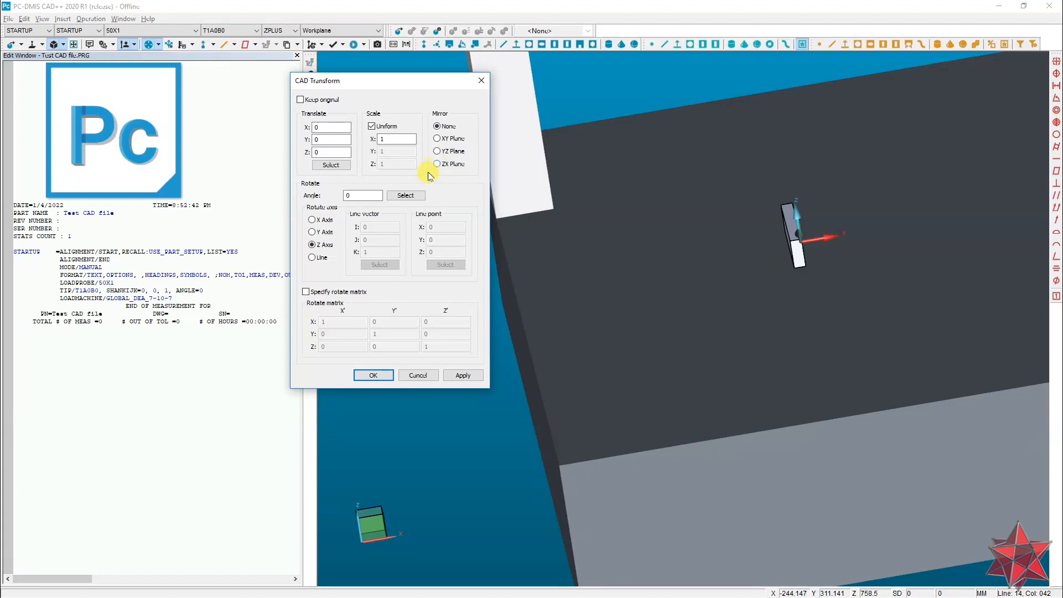